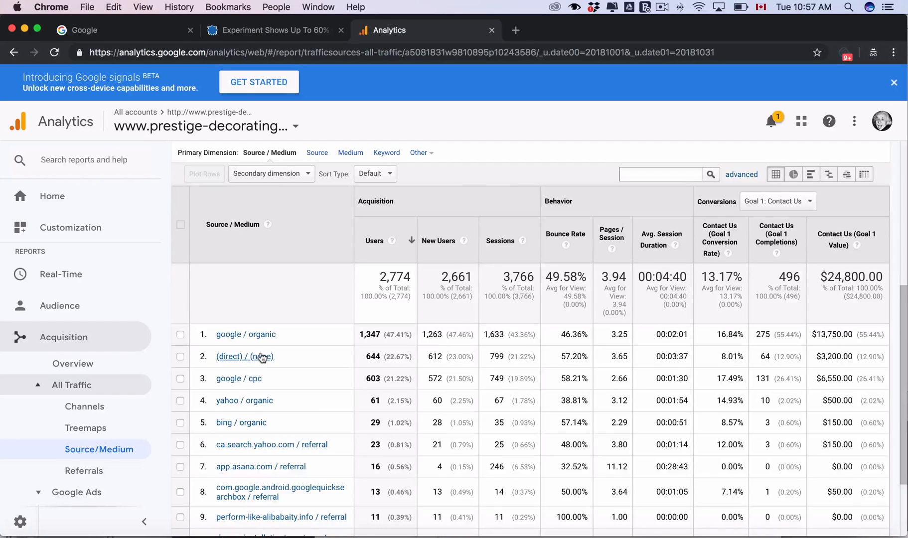
- Switch from the Analytics Source/Medium report to the Google search homepage tab
click(269, 29)
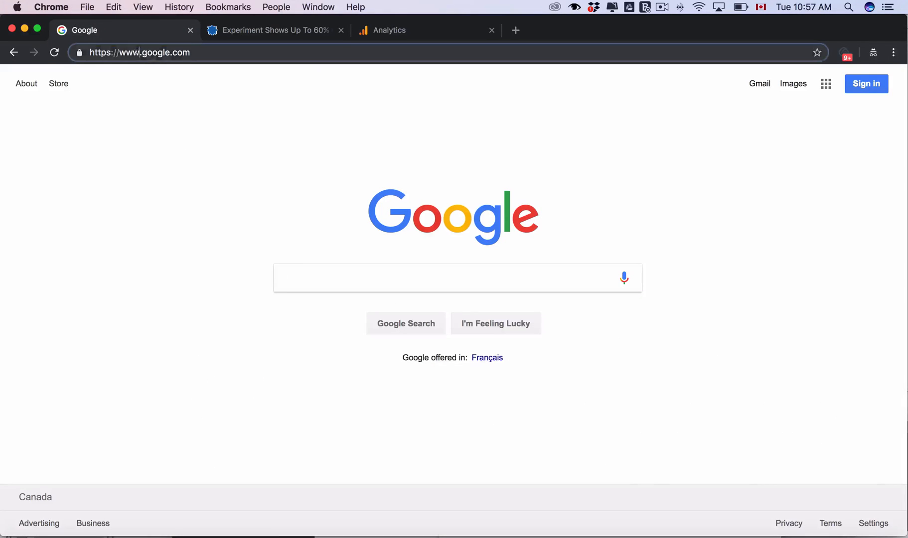
- Search 'autoglasspro.ca' from the address bar to show the results page with paid ads
click(457, 278)
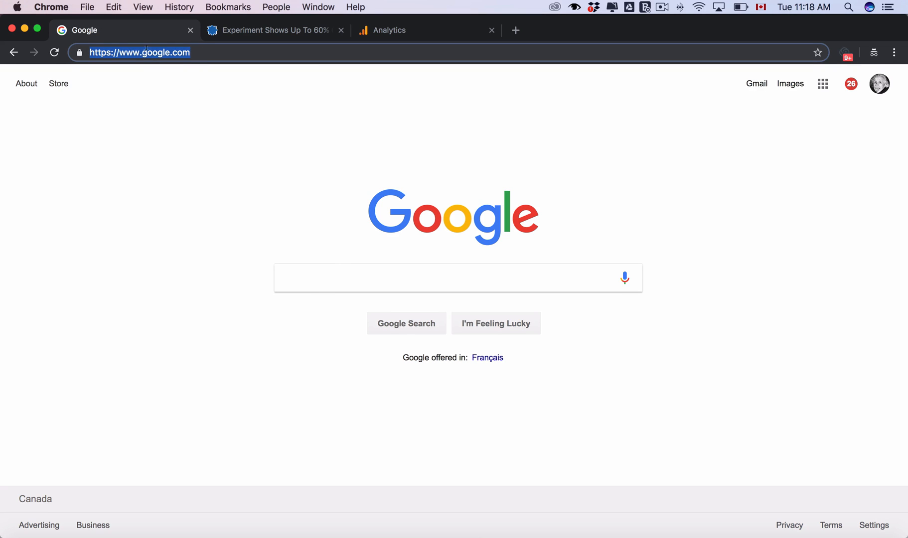
text(autoglasspro.ca)
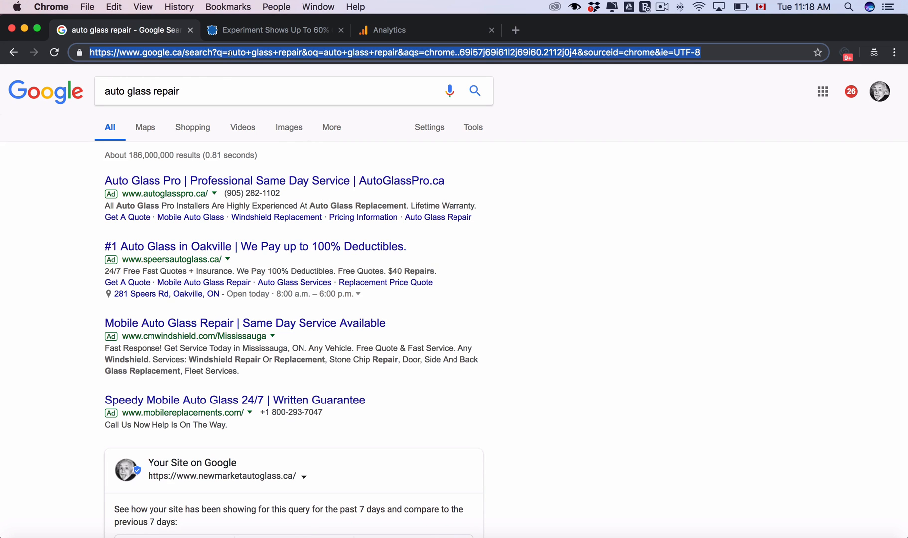
- Return briefly to the Analytics report, then bring up the Search Engine Land direct-traffic article
click(406, 30)
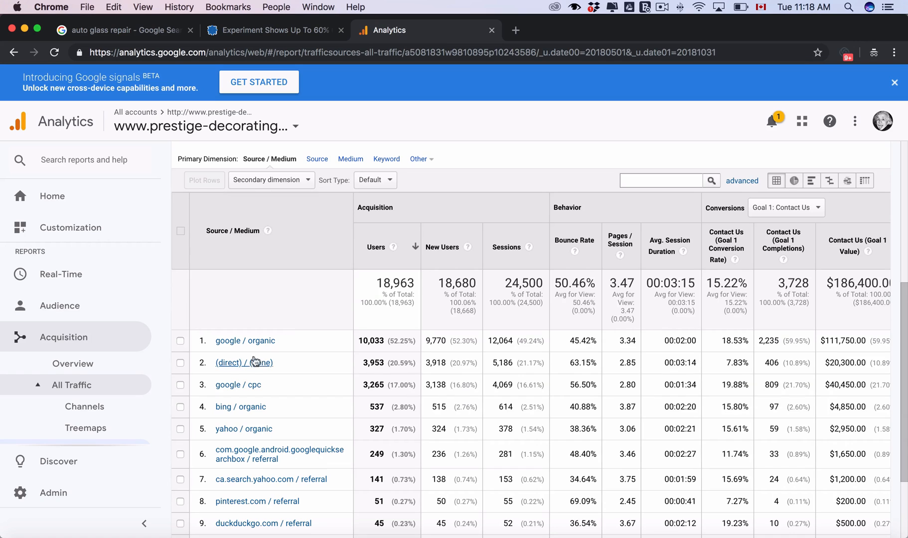
click(271, 30)
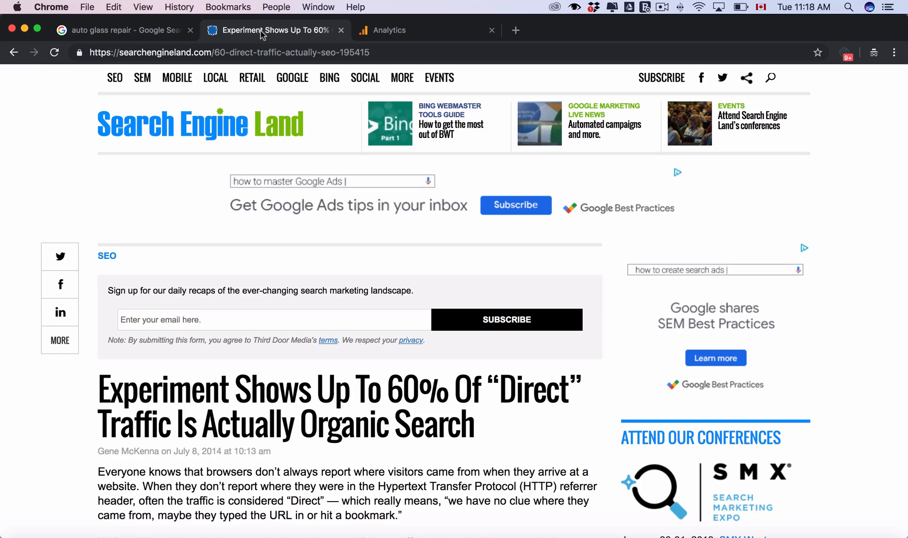
mouse_move(261, 406)
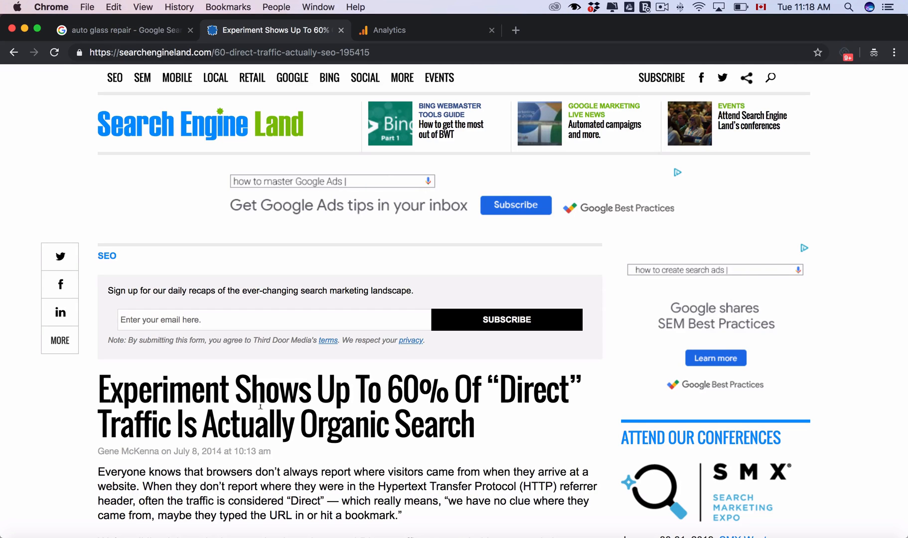
mouse_move(425, 430)
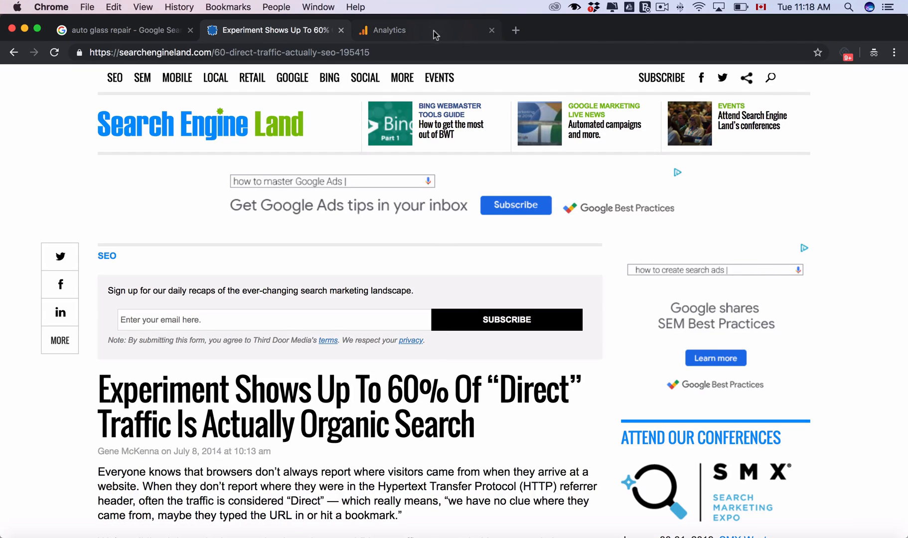
mouse_move(406, 33)
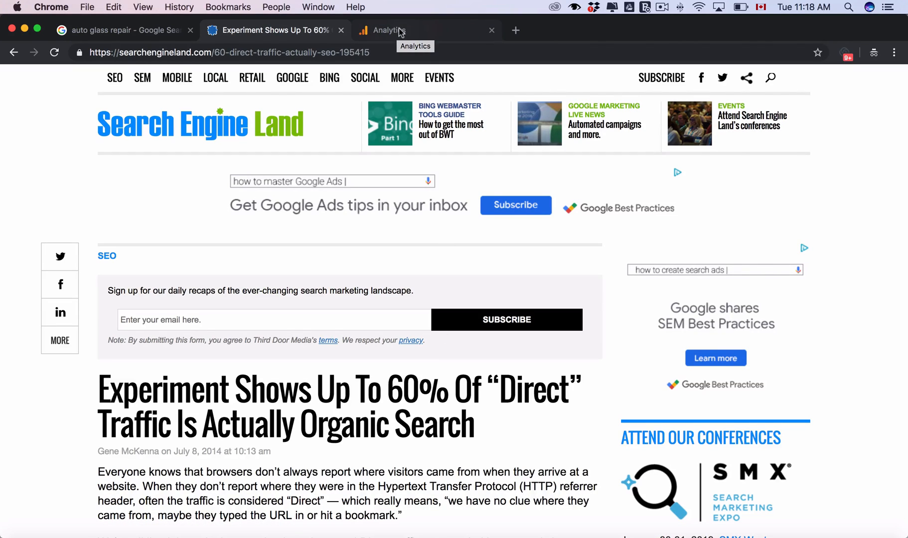